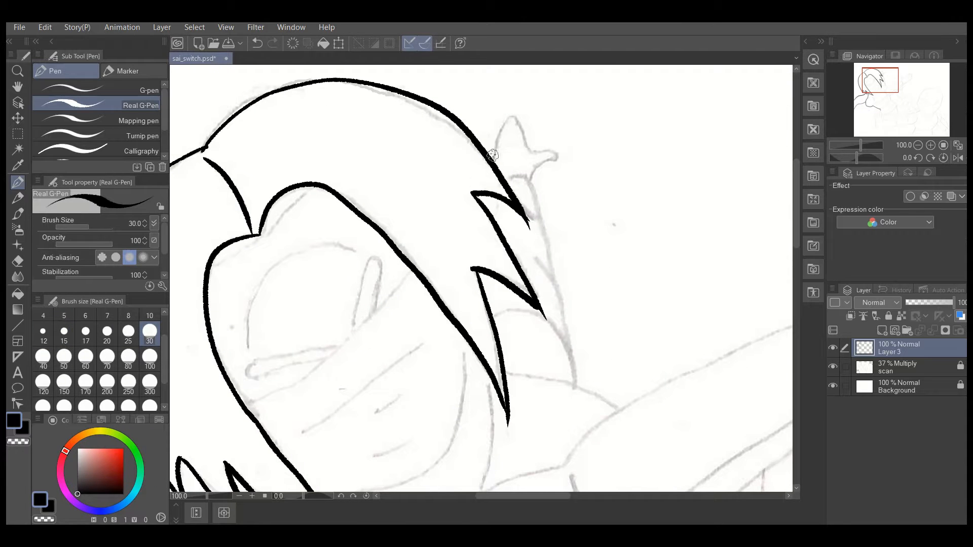
Ink black outlines over the fighter's hair, outstretched arm and raised-hand fingers
{"action": "left_click_drag", "start_coordinate": [497, 161], "coordinate": [558, 155]}
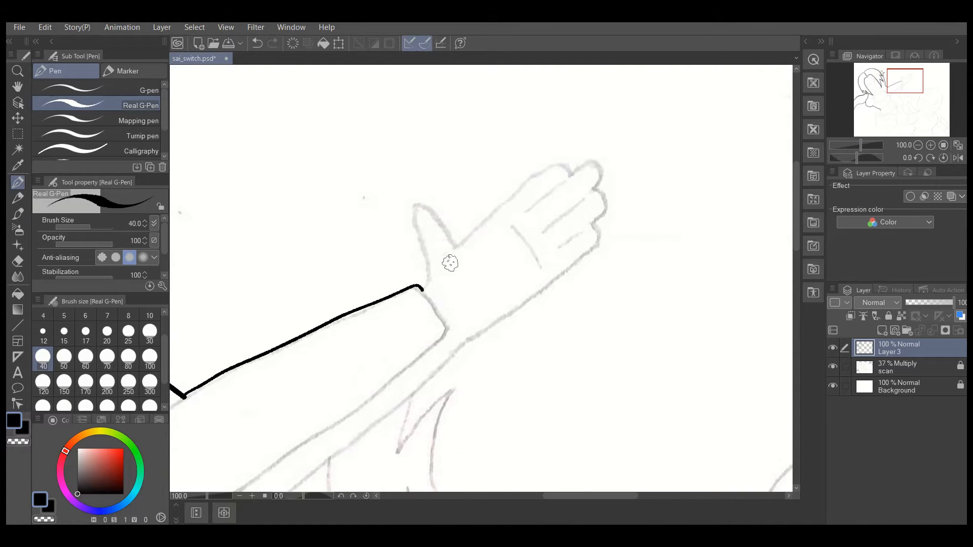
{"action": "left_click_drag", "start_coordinate": [419, 285], "coordinate": [602, 205]}
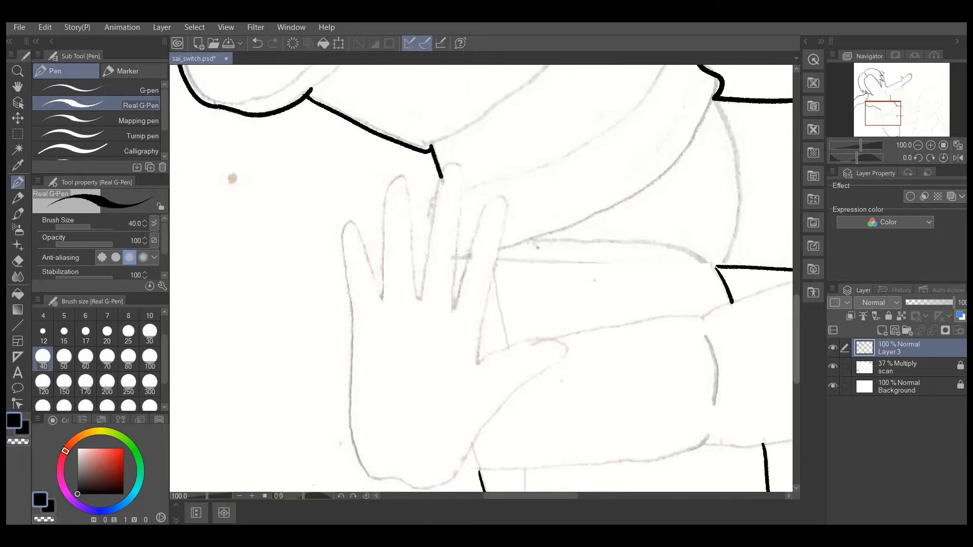
{"action": "left_click_drag", "start_coordinate": [434, 161], "coordinate": [453, 310]}
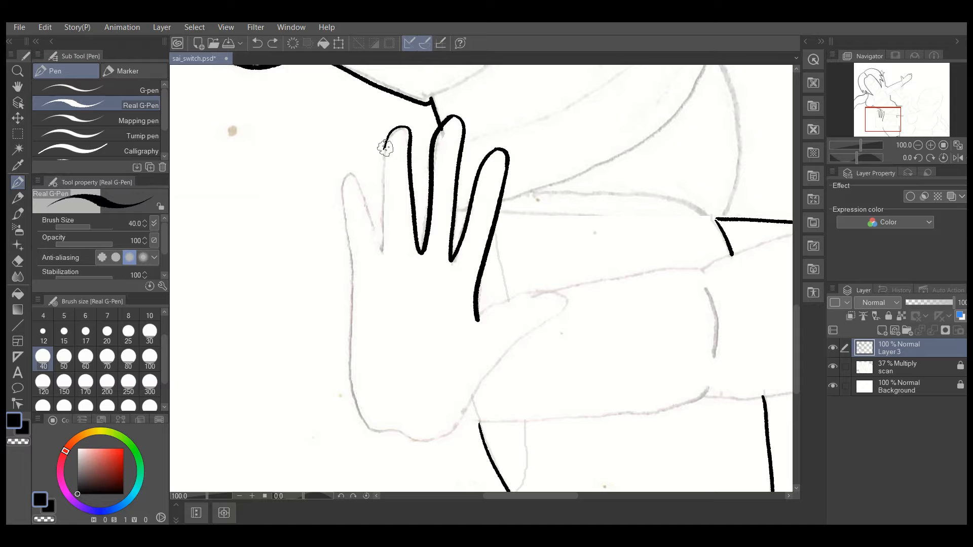
{"action": "left_click_drag", "start_coordinate": [384, 147], "coordinate": [357, 407]}
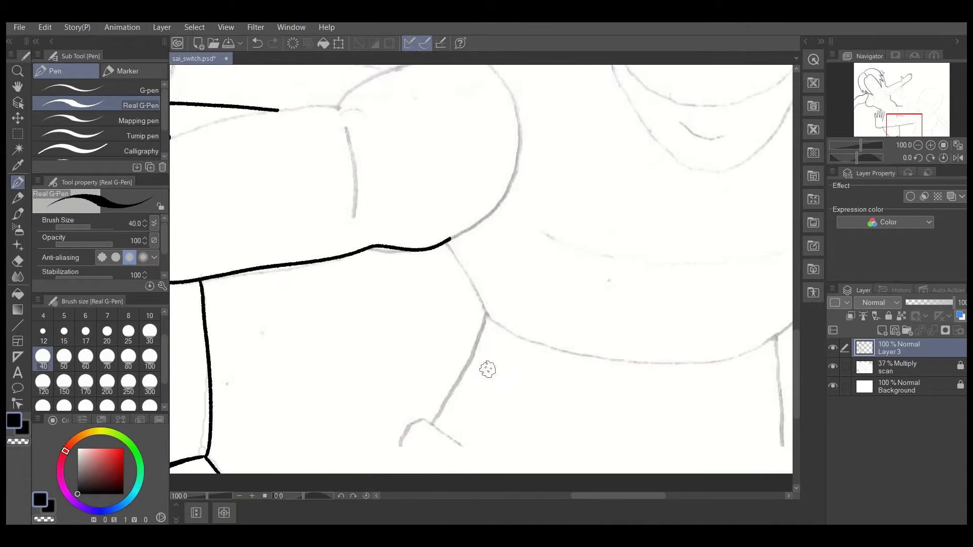
Ink the body outline below the arm and the shoulder line over the sketch
{"action": "left_click_drag", "start_coordinate": [447, 243], "coordinate": [428, 422]}
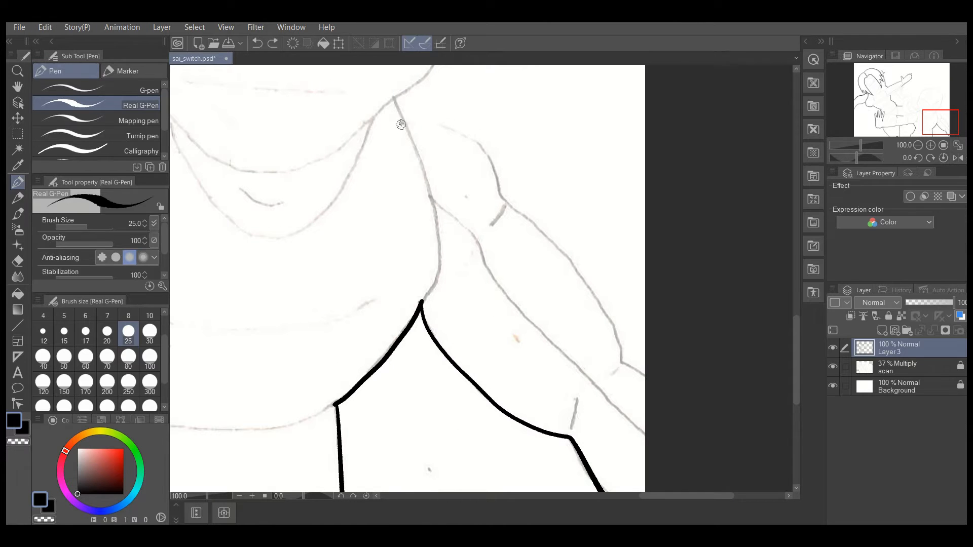
{"action": "left_click_drag", "start_coordinate": [403, 124], "coordinate": [645, 372]}
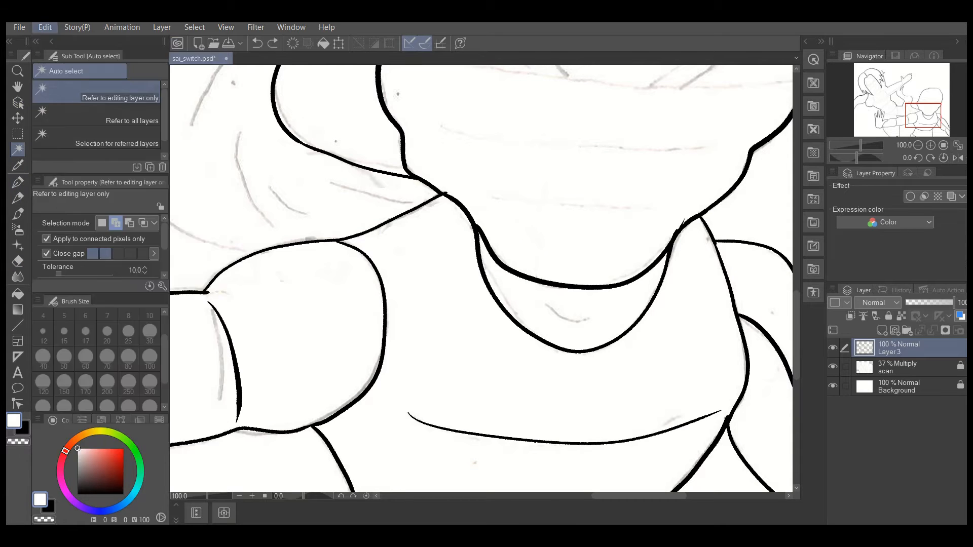
Switch between the Auto select and Real G-Pen tools in the toolbar
{"action": "left_click", "coordinate": [18, 185]}
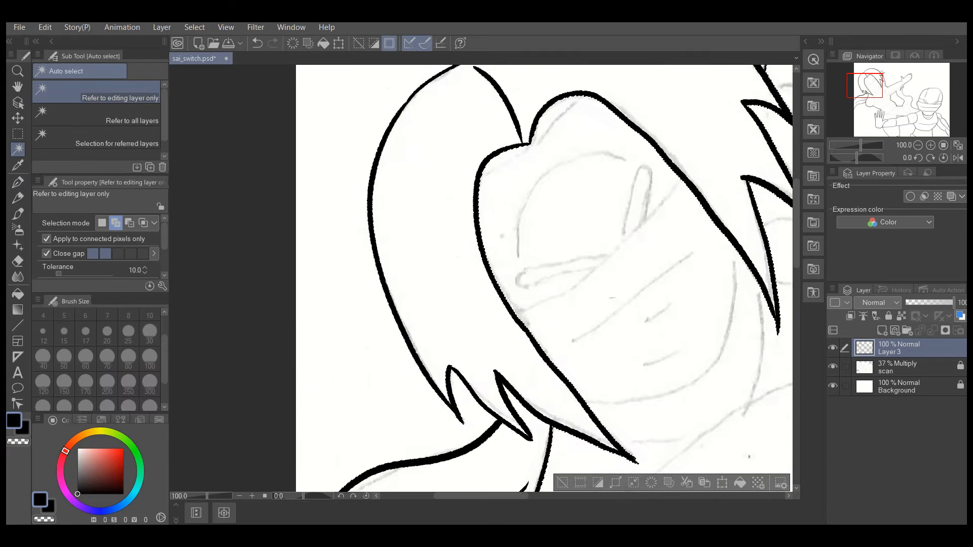
{"action": "left_click", "coordinate": [17, 190]}
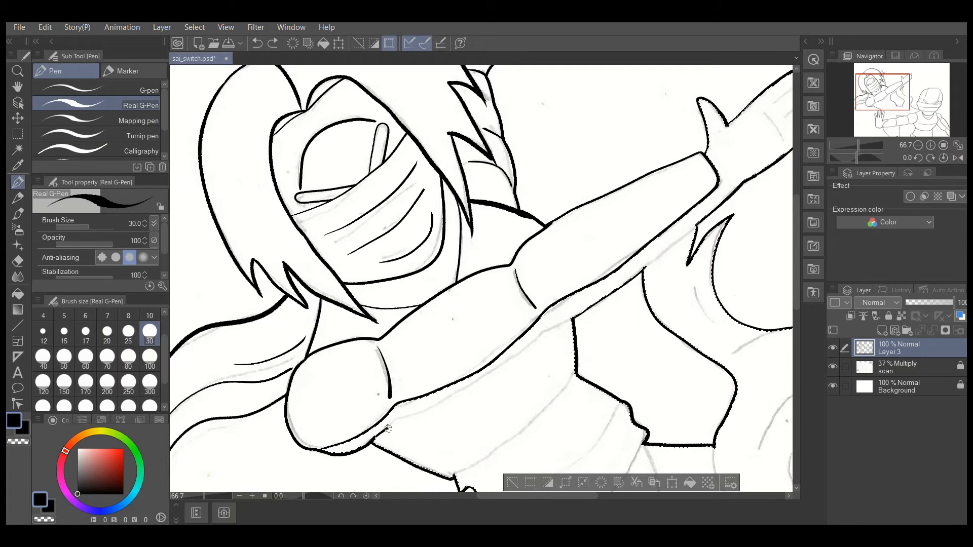
Ink the last line along the fighter's arm and zoom out to review the drawing
{"action": "left_click_drag", "start_coordinate": [404, 422], "coordinate": [577, 319]}
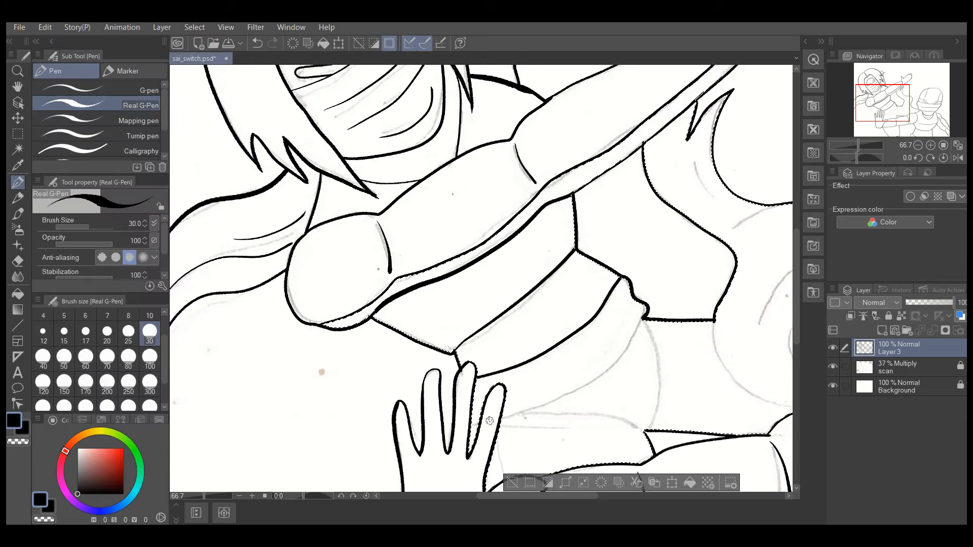
{"action": "scroll", "scroll_direction": "down", "scroll_amount": 3}
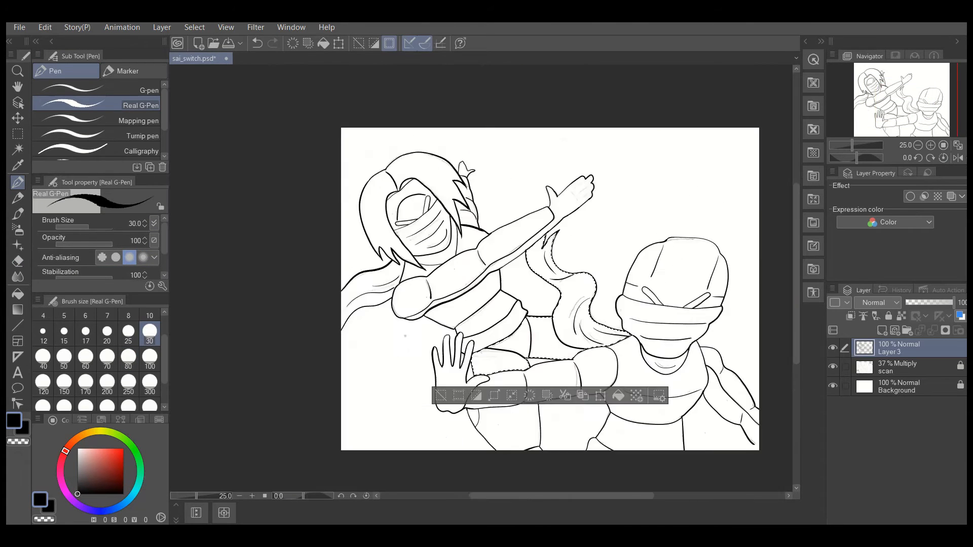
{"action": "left_click", "coordinate": [195, 27]}
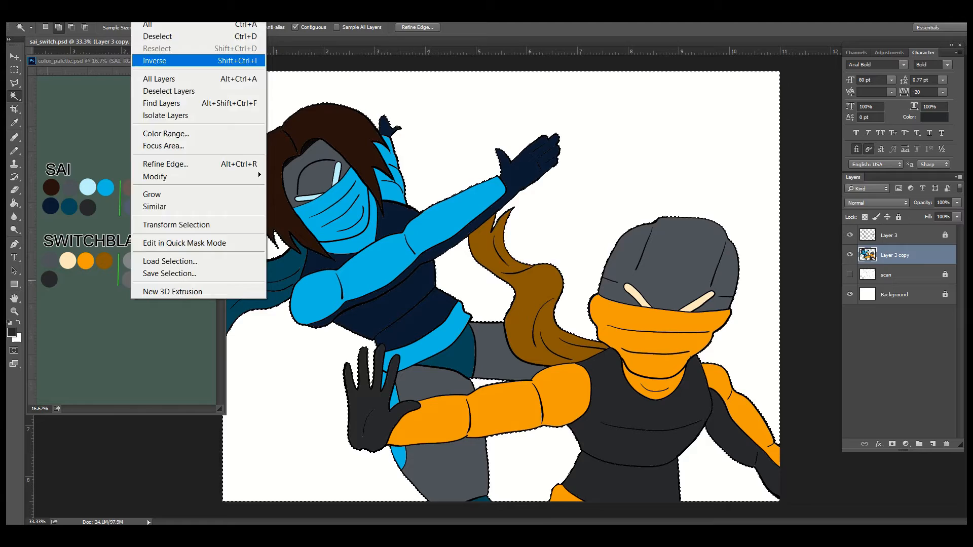
Invert the current selection with Select > Inverse
{"action": "left_click", "coordinate": [155, 60]}
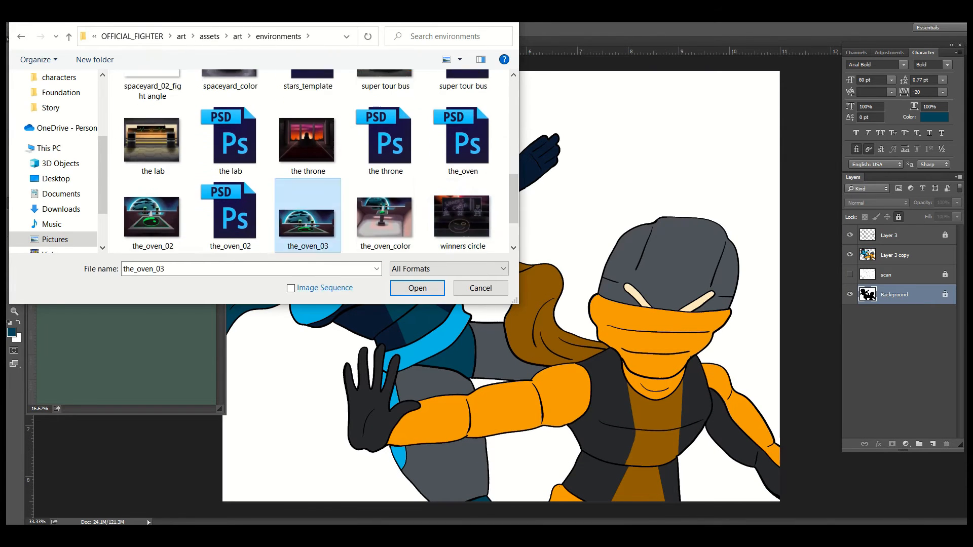
Open the the_oven_03 arena image and select its background layer
{"action": "left_click", "coordinate": [417, 288]}
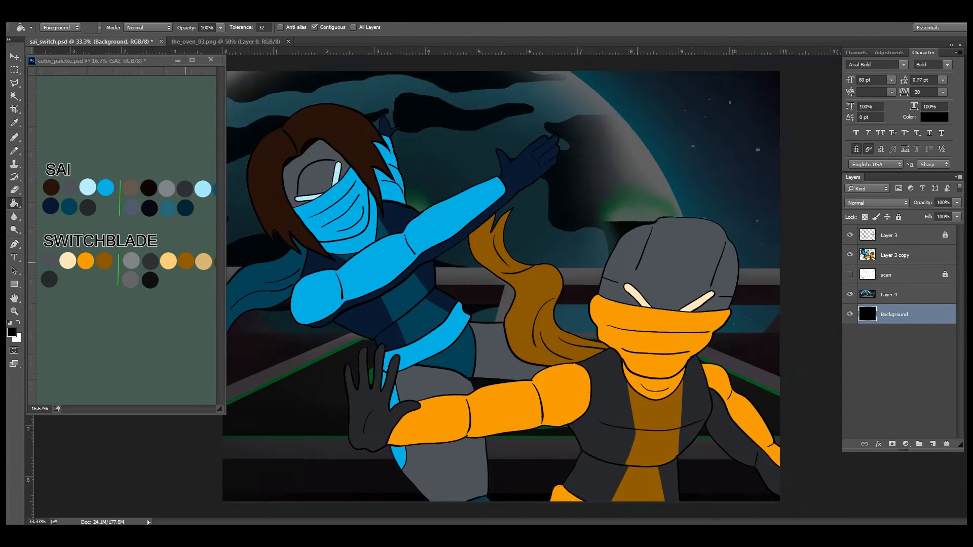
{"action": "left_click", "coordinate": [889, 294]}
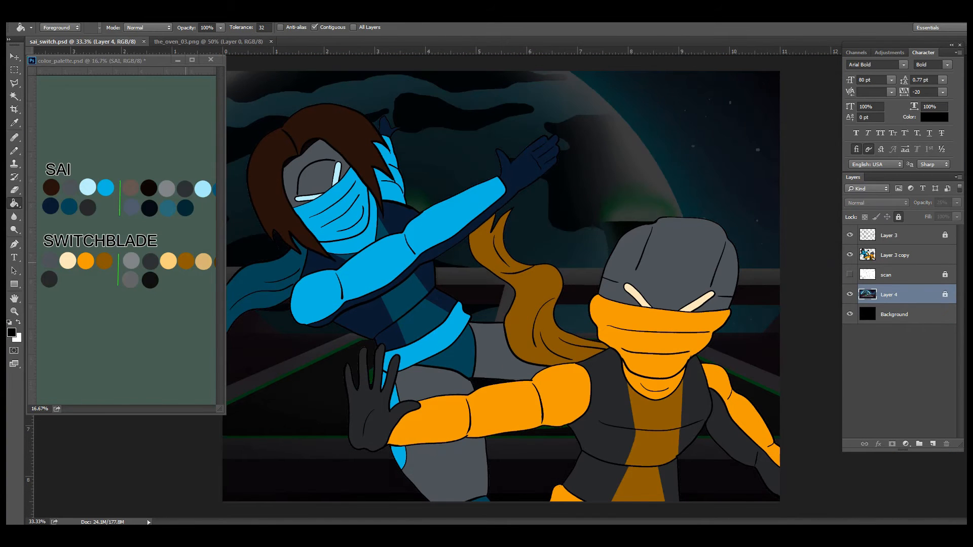
{"action": "left_click", "coordinate": [211, 59]}
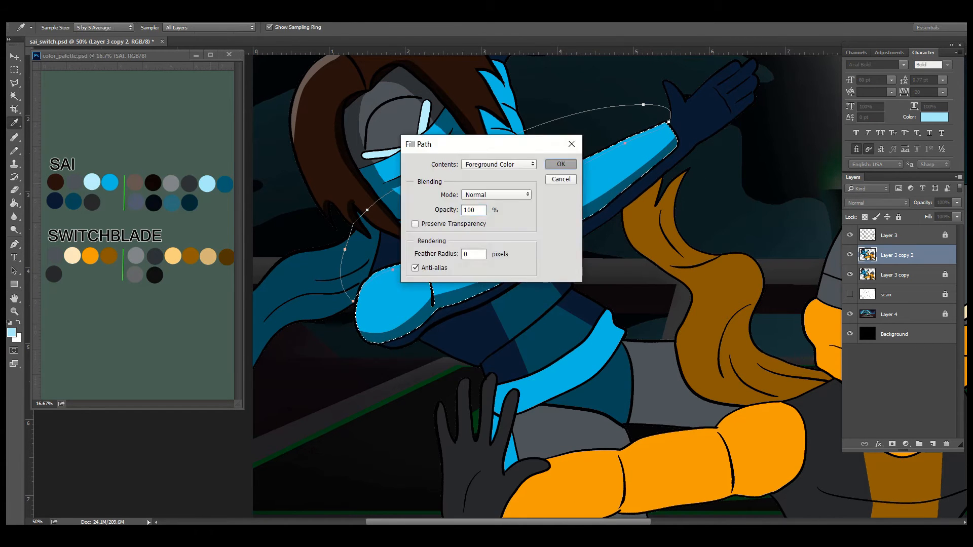
Confirm Fill Path to fill the arm shape with the highlight colour
{"action": "left_click", "coordinate": [561, 164]}
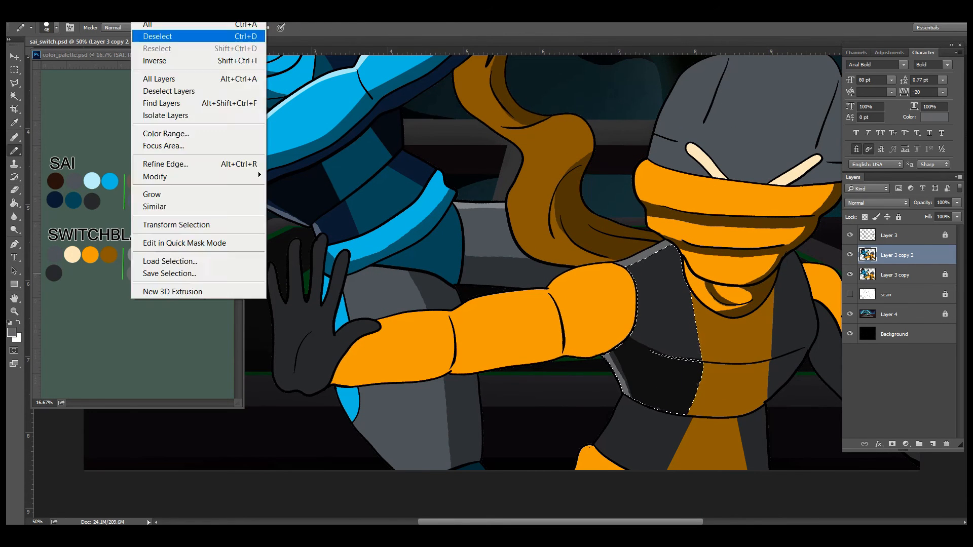
Deselect the torso and load a selection of the orange fighter's extended arm
{"action": "left_click", "coordinate": [158, 36]}
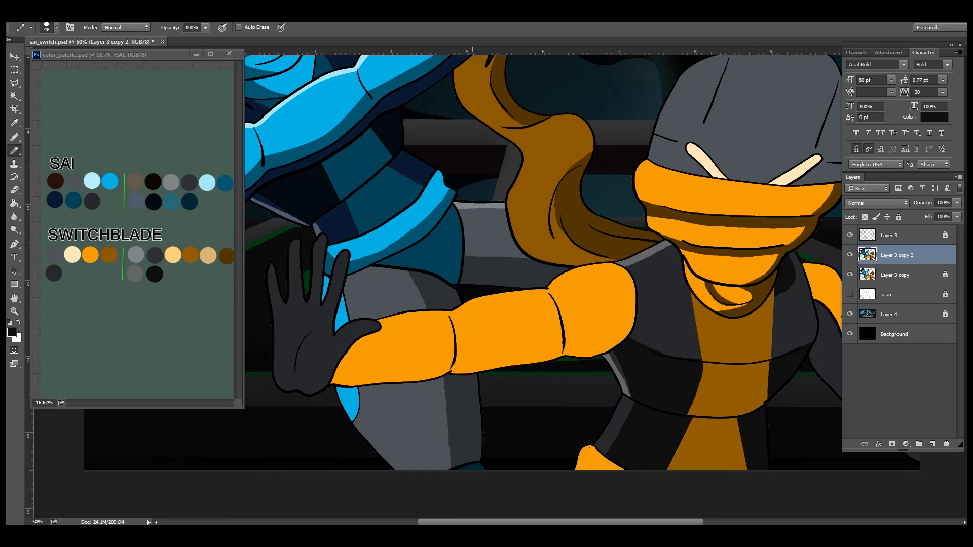
{"action": "left_click", "coordinate": [729, 390]}
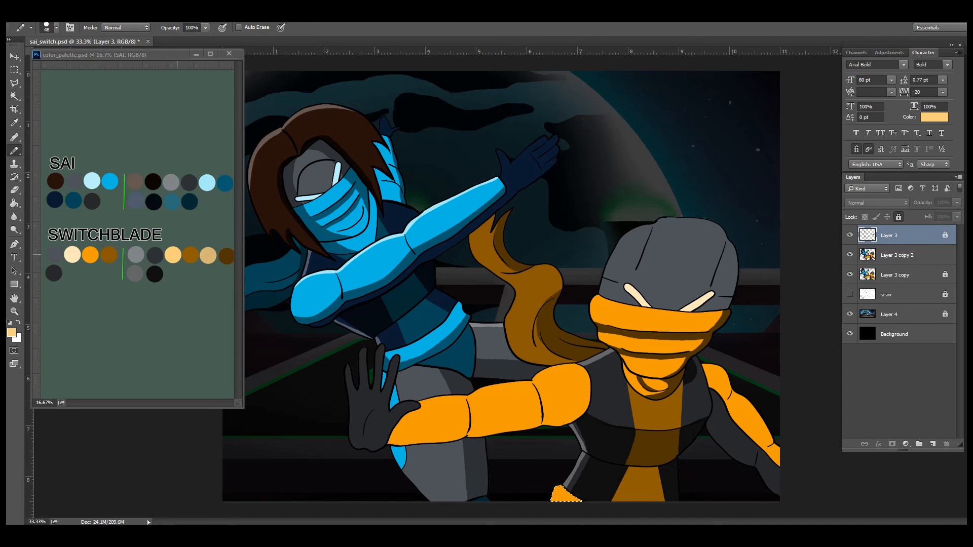
{"action": "left_click", "coordinate": [897, 255]}
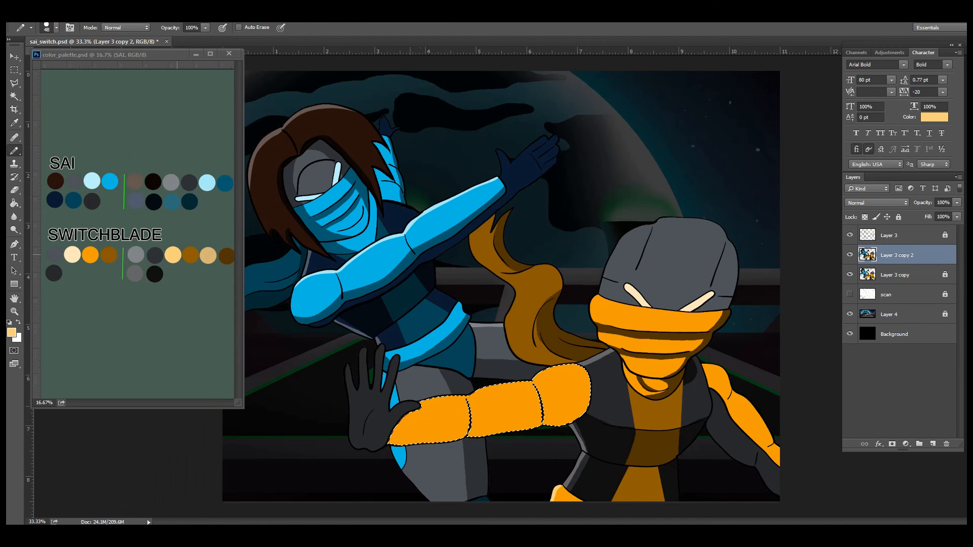